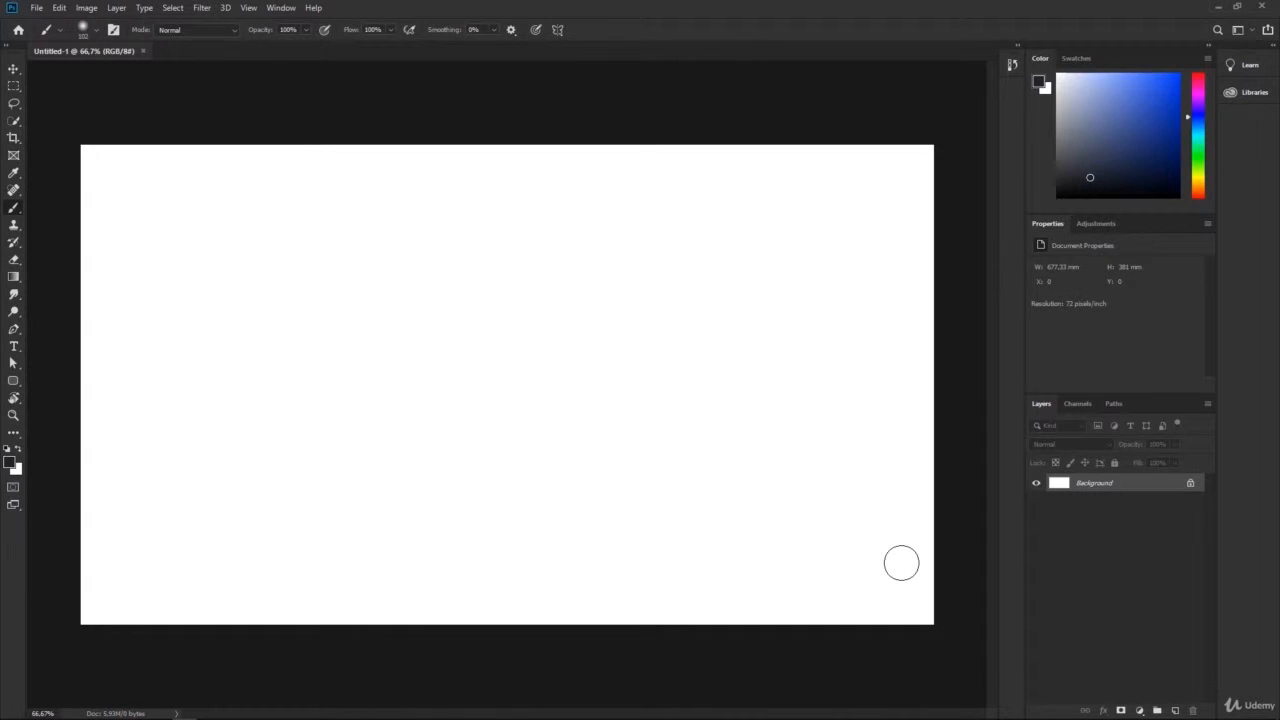
mouse_move(172, 536)
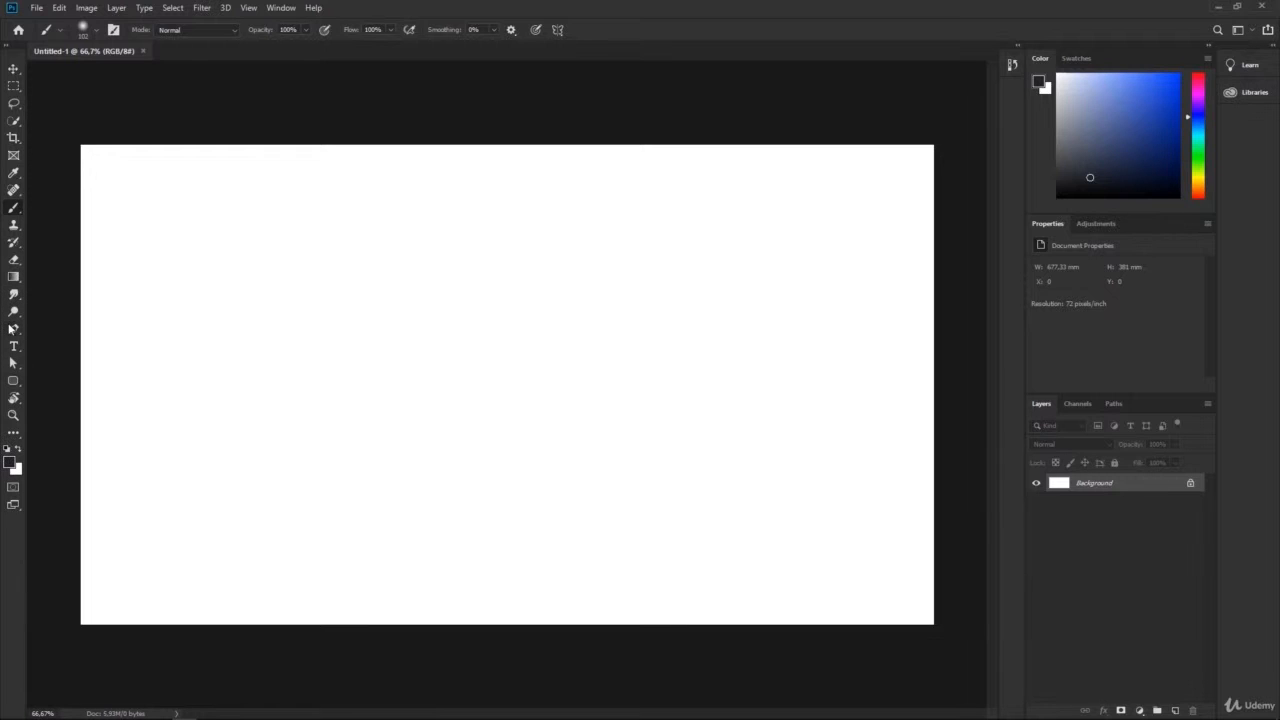
mouse_move(12, 72)
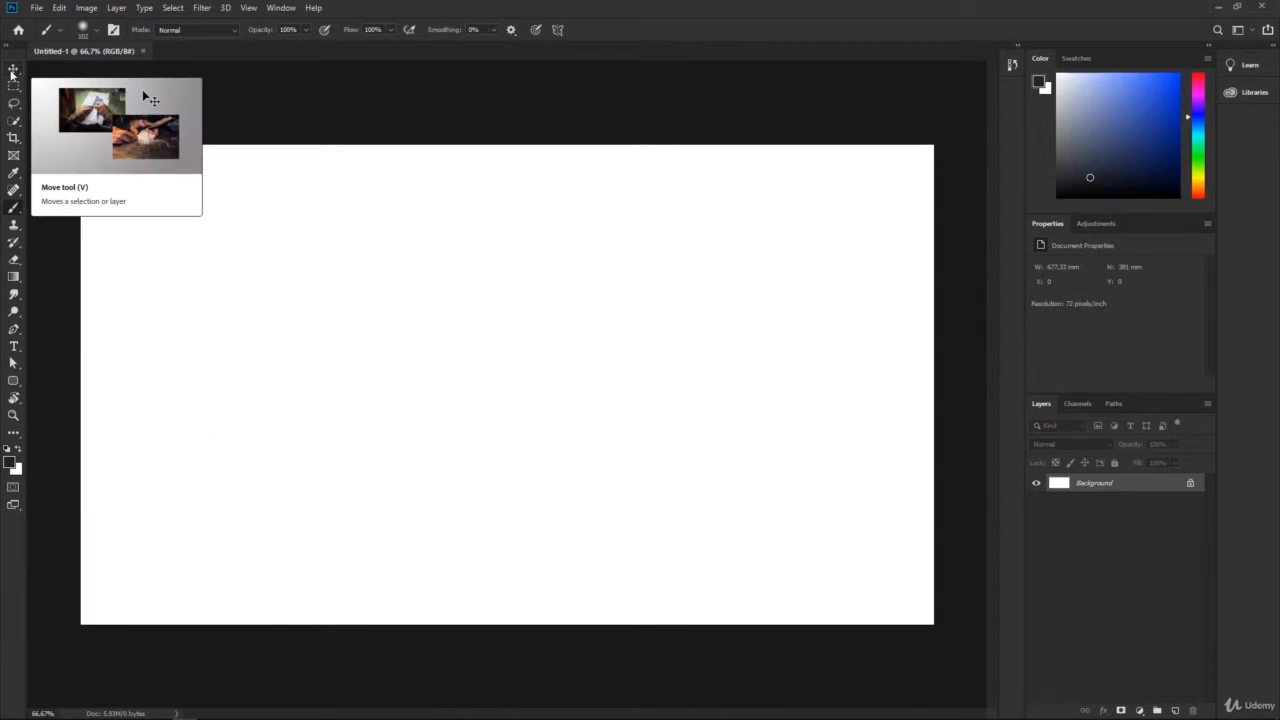
mouse_move(12, 94)
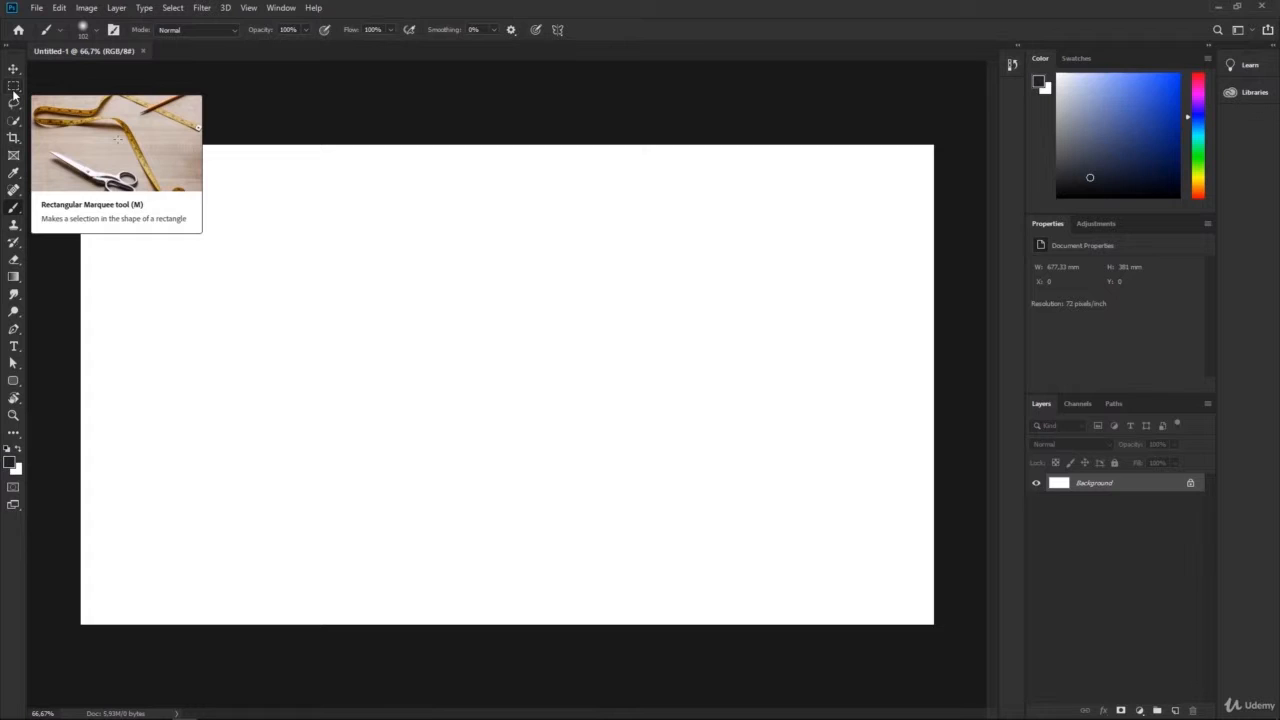
mouse_move(12, 108)
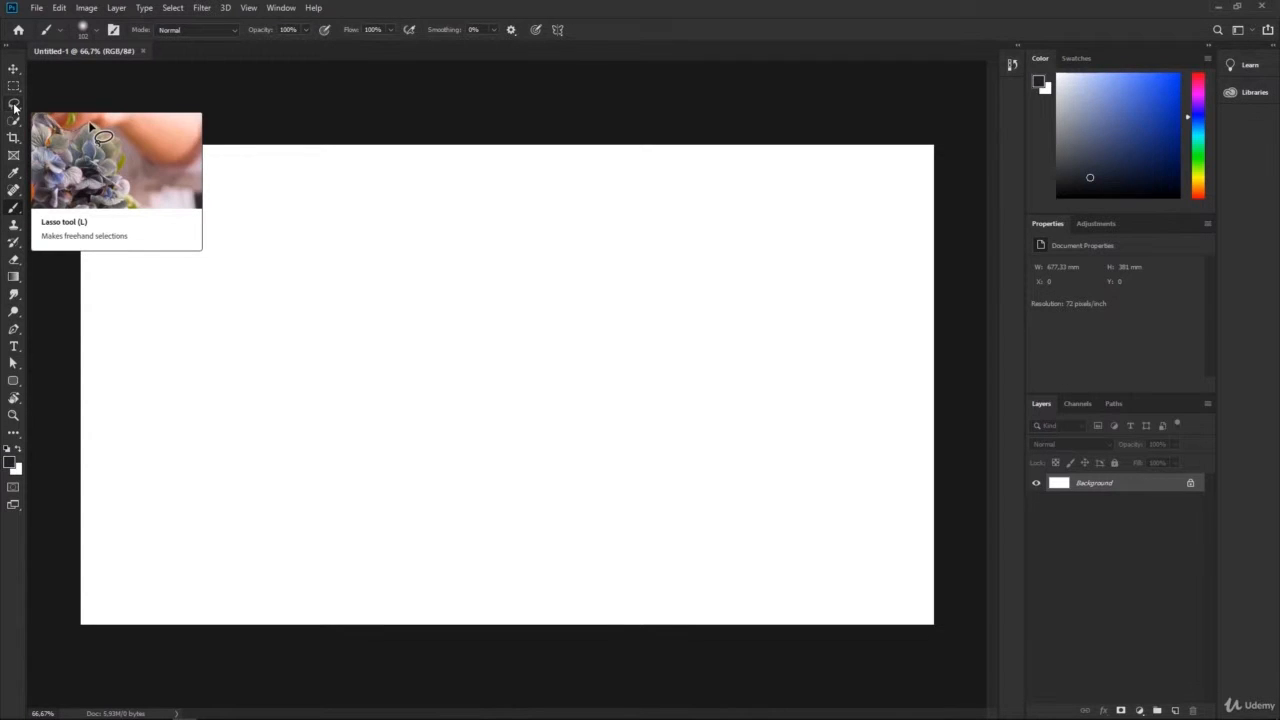
mouse_move(14, 136)
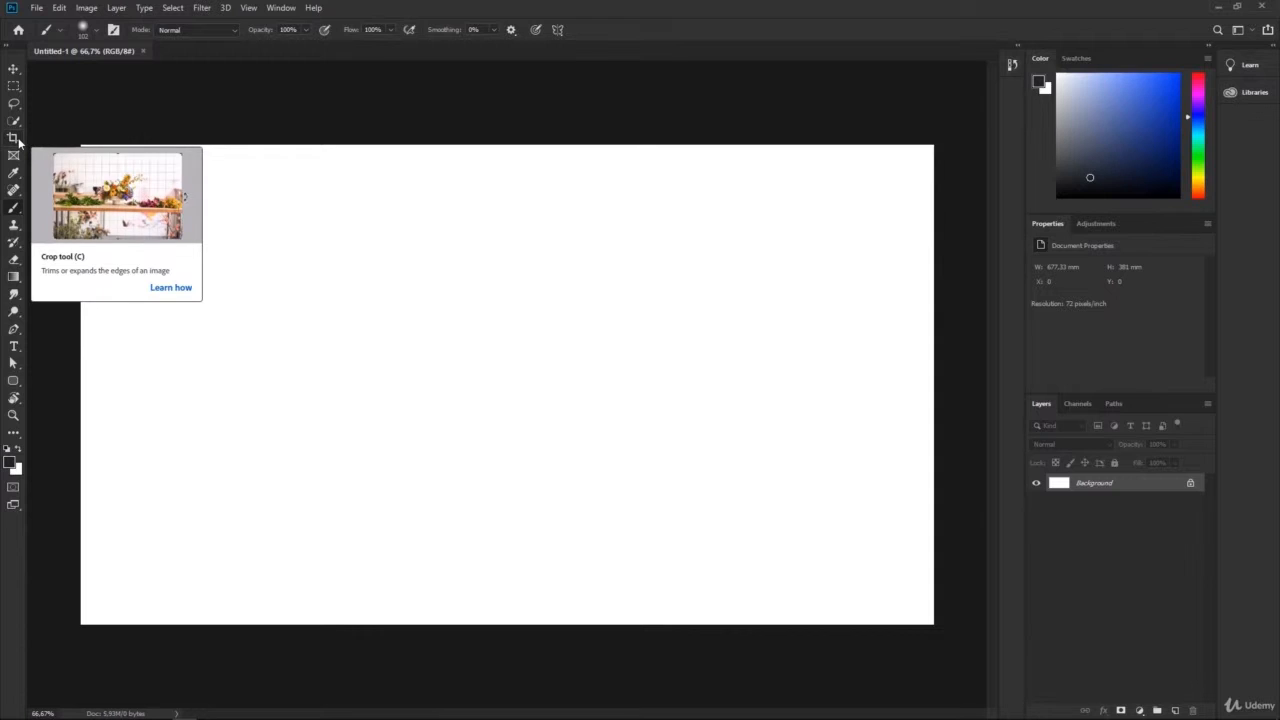
mouse_move(16, 156)
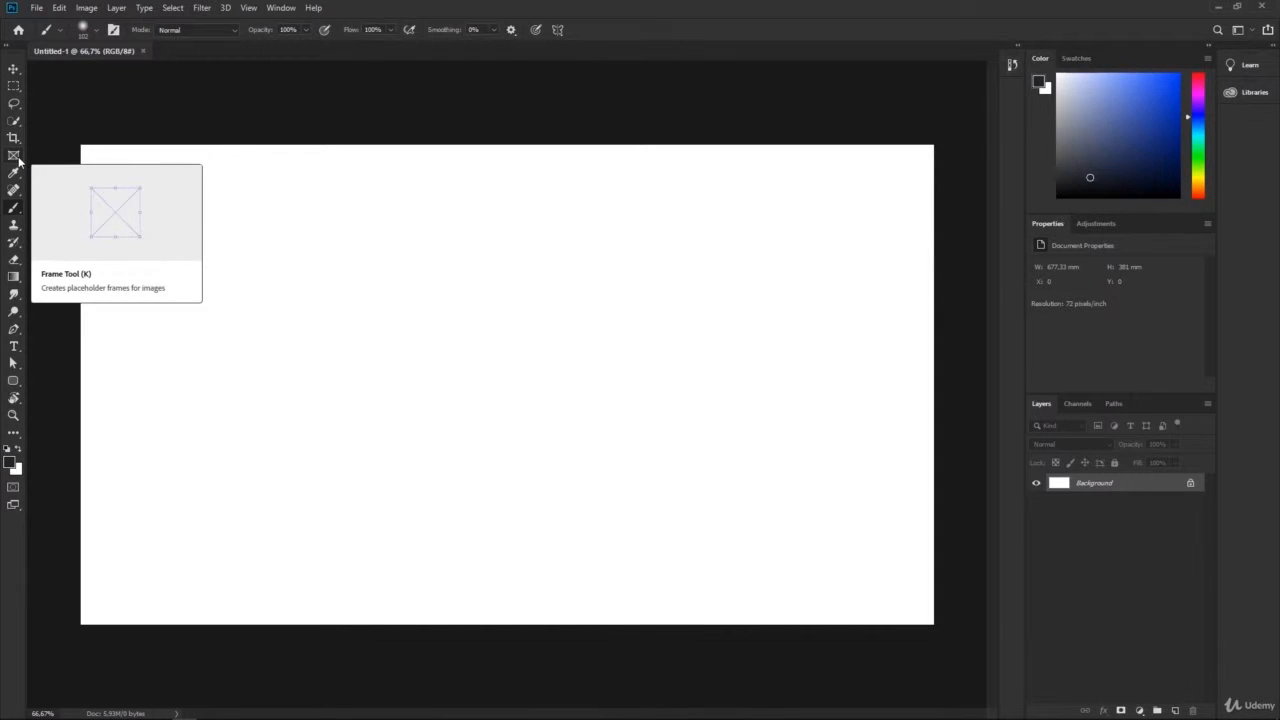
mouse_move(14, 210)
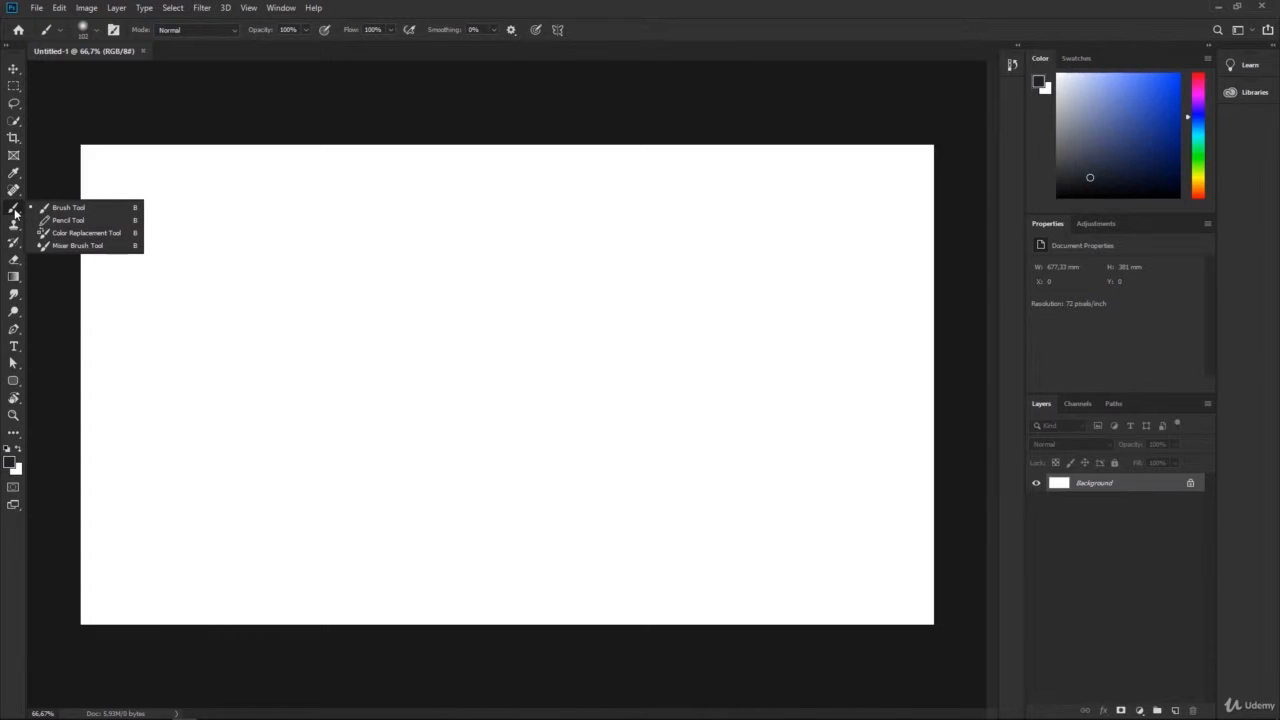
mouse_move(72, 232)
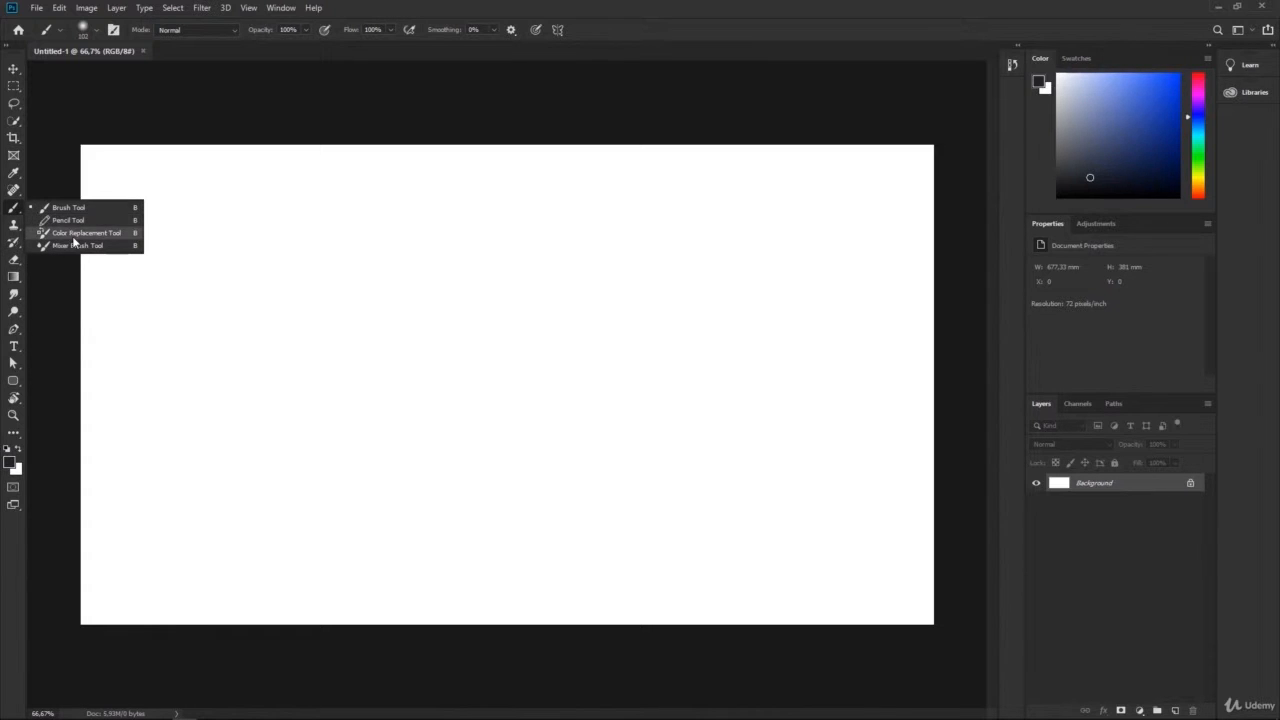
mouse_move(80, 248)
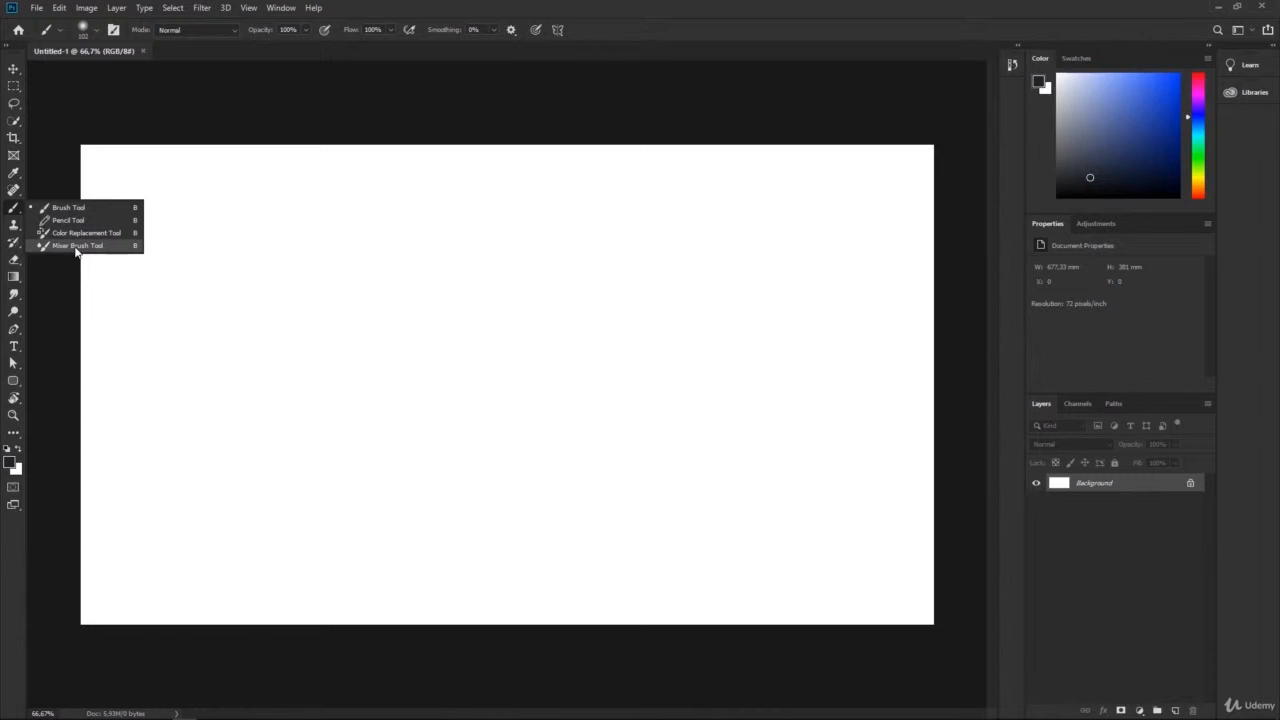
mouse_move(72, 208)
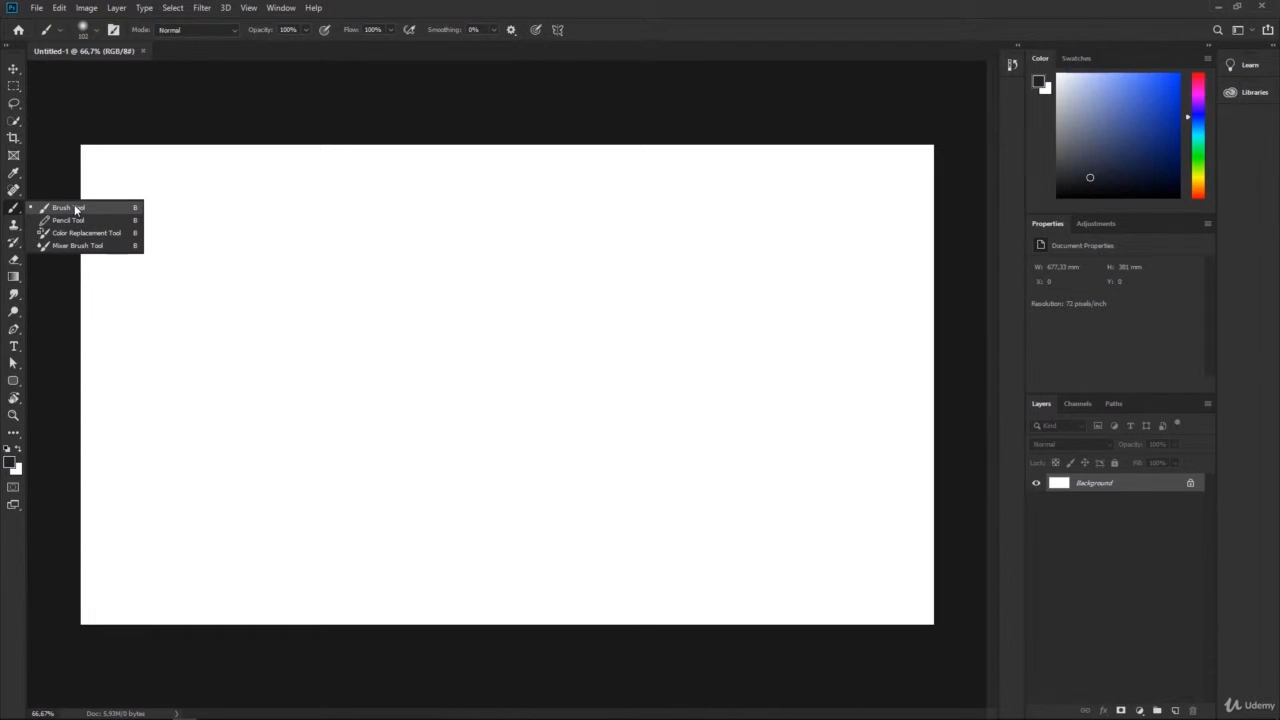
Paint a soft-edged dark curved stroke in the upper middle with the regular brush
click(76, 208)
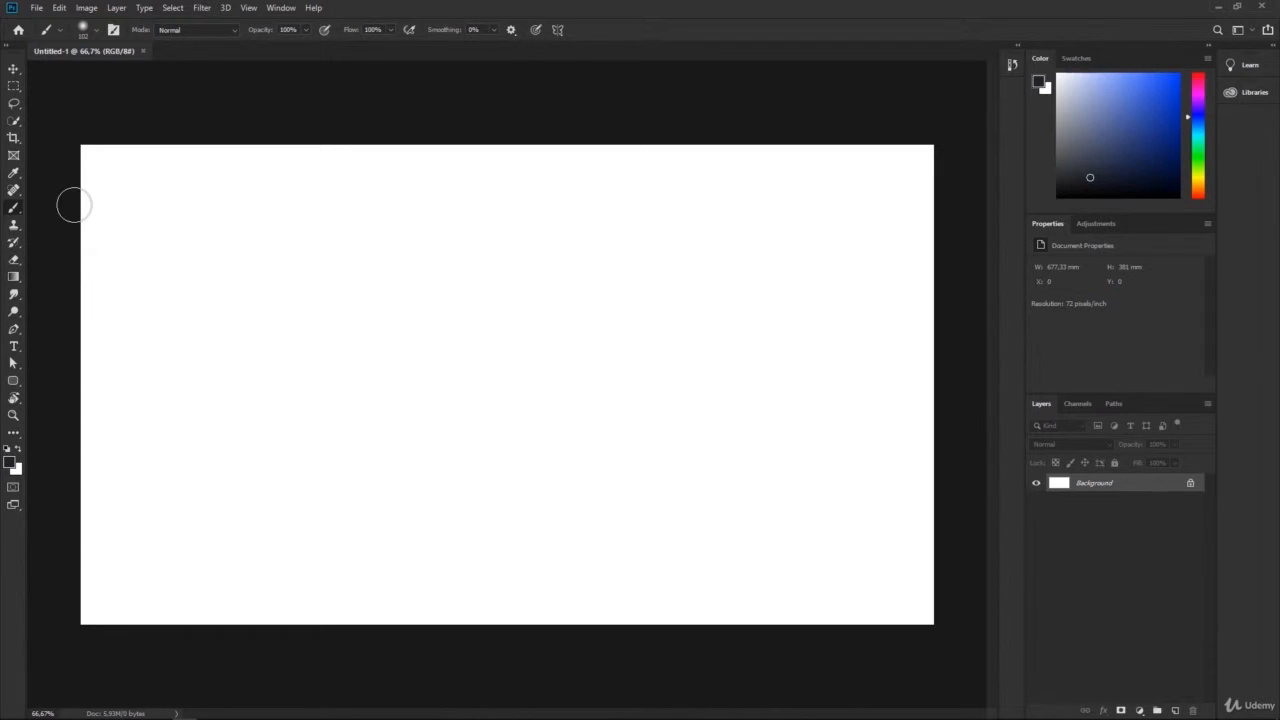
mouse_move(500, 292)
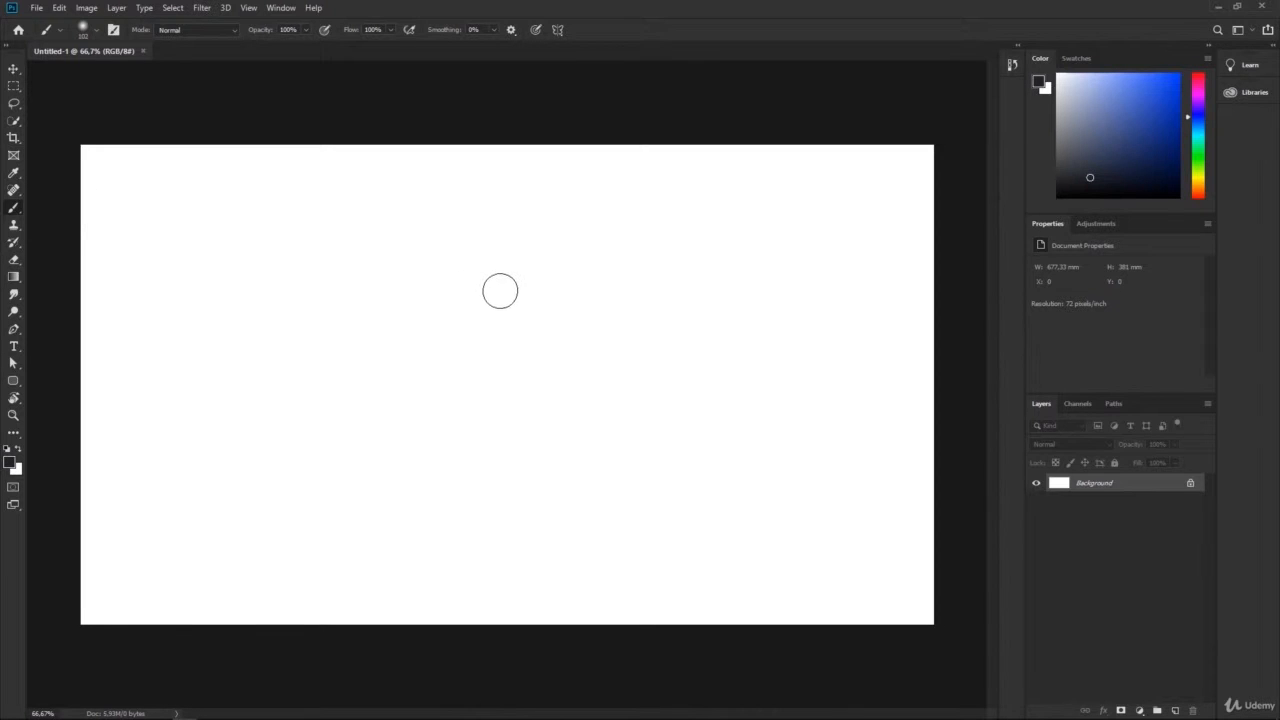
mouse_move(502, 292)
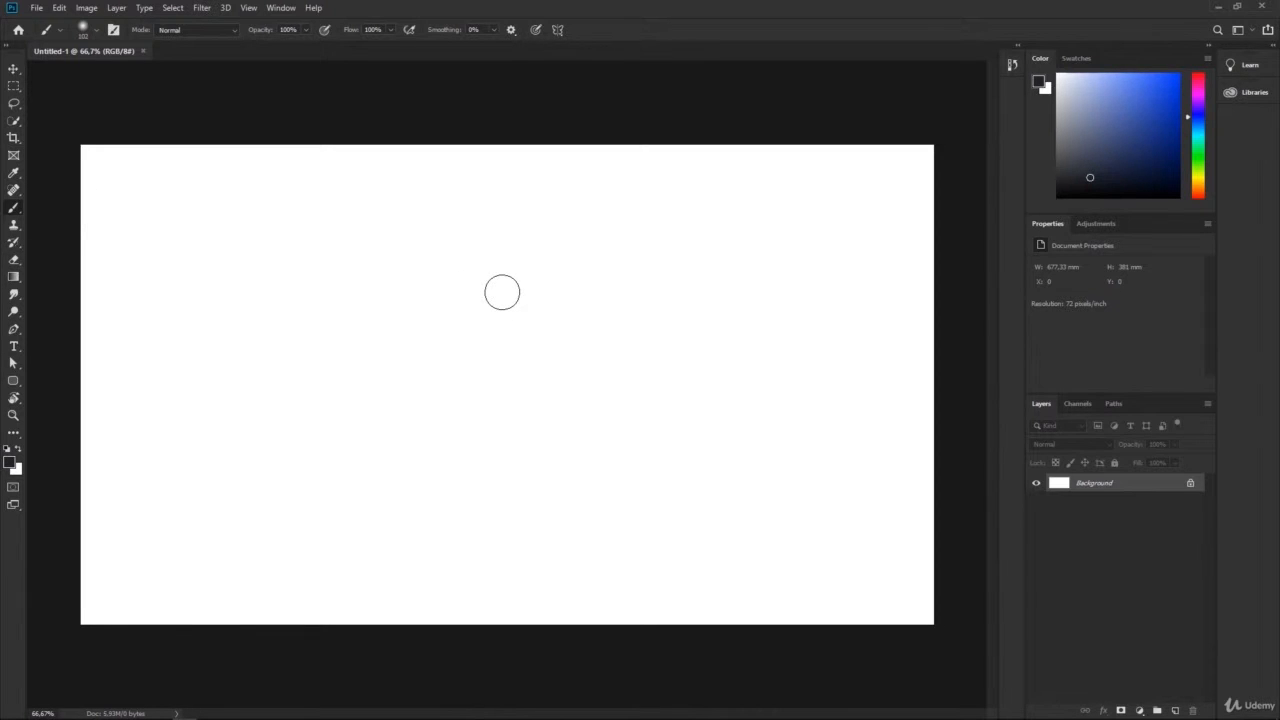
mouse_move(528, 304)
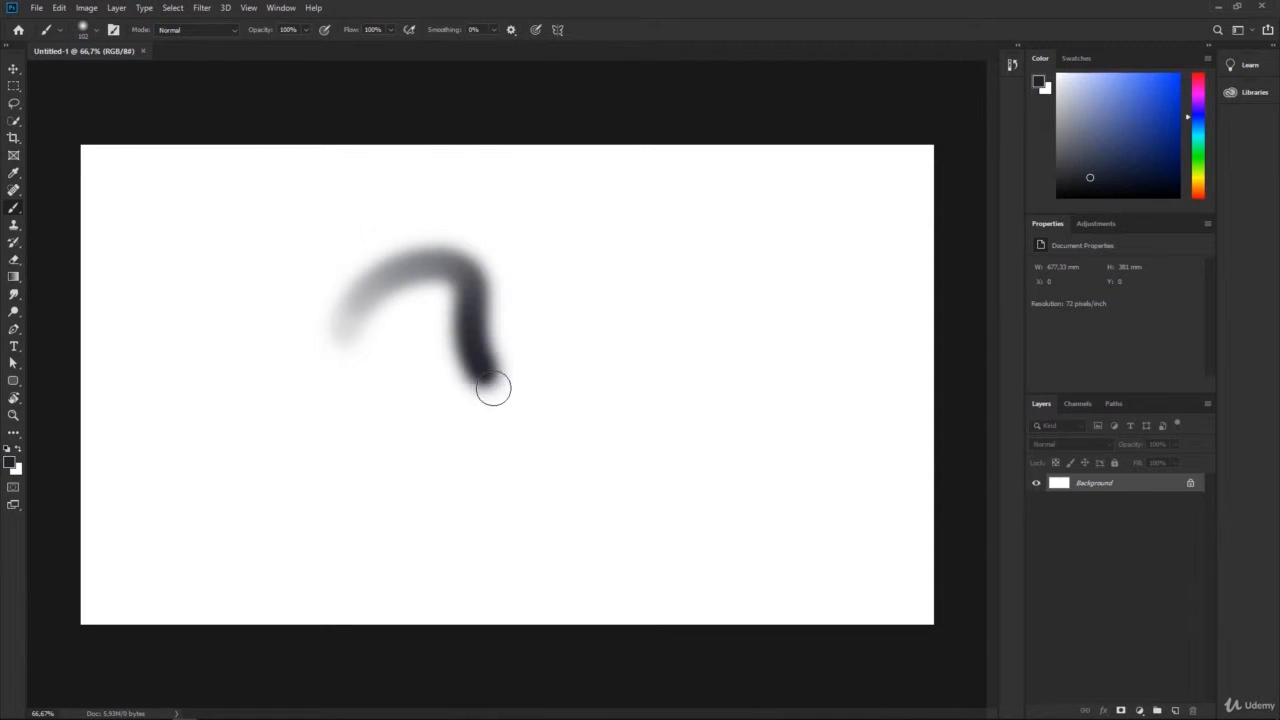
drag(490, 388, 462, 248)
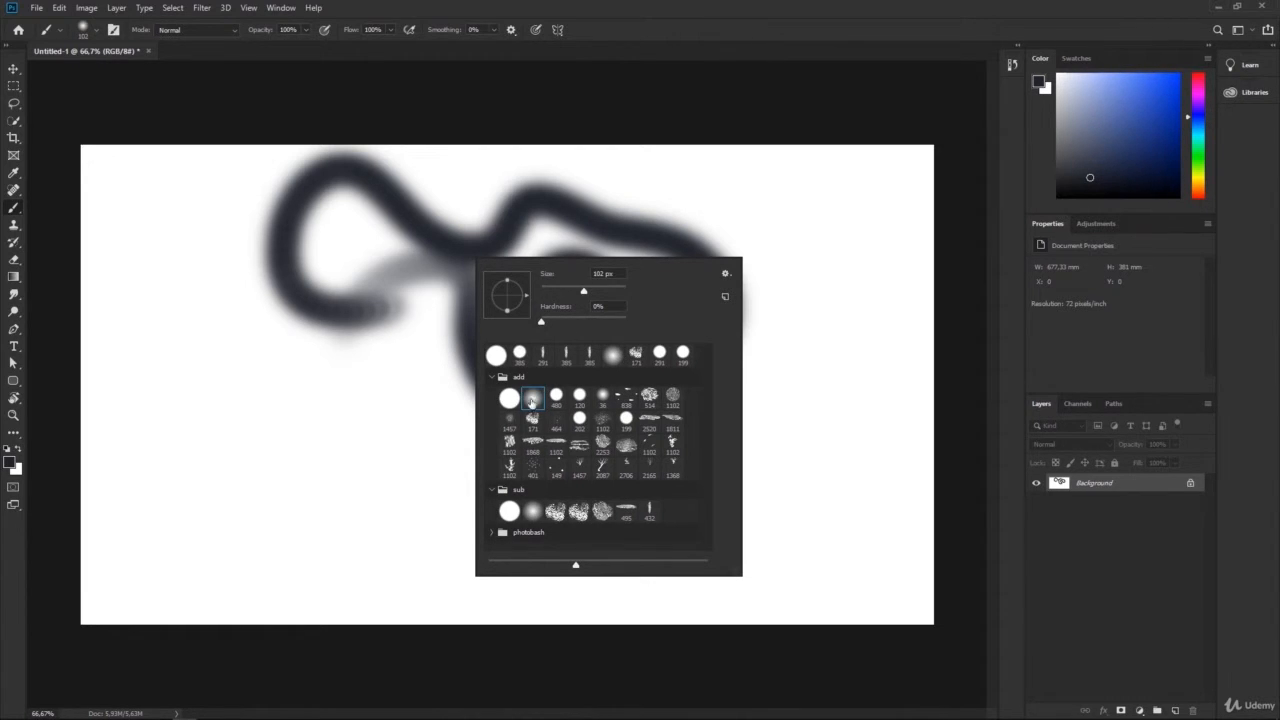
mouse_move(604, 358)
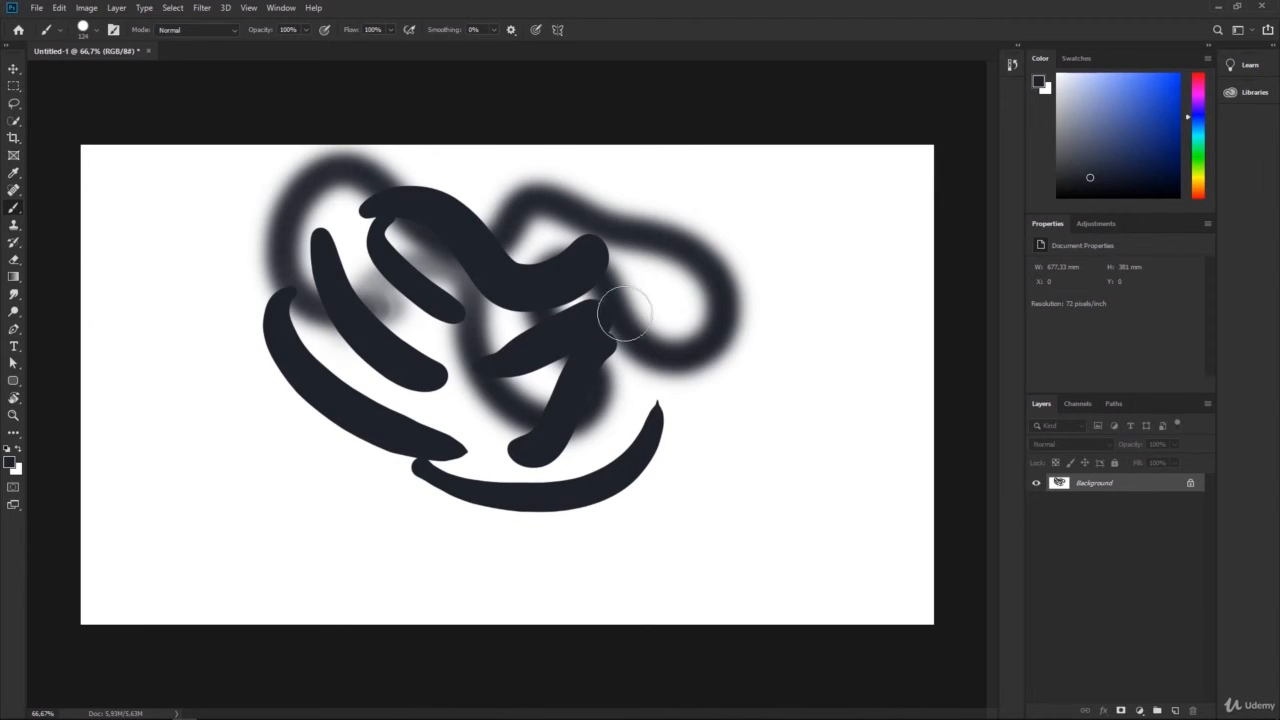
Paint hard-edged dark strokes over the soft ones and a long sweep along the bottom
drag(620, 316, 300, 200)
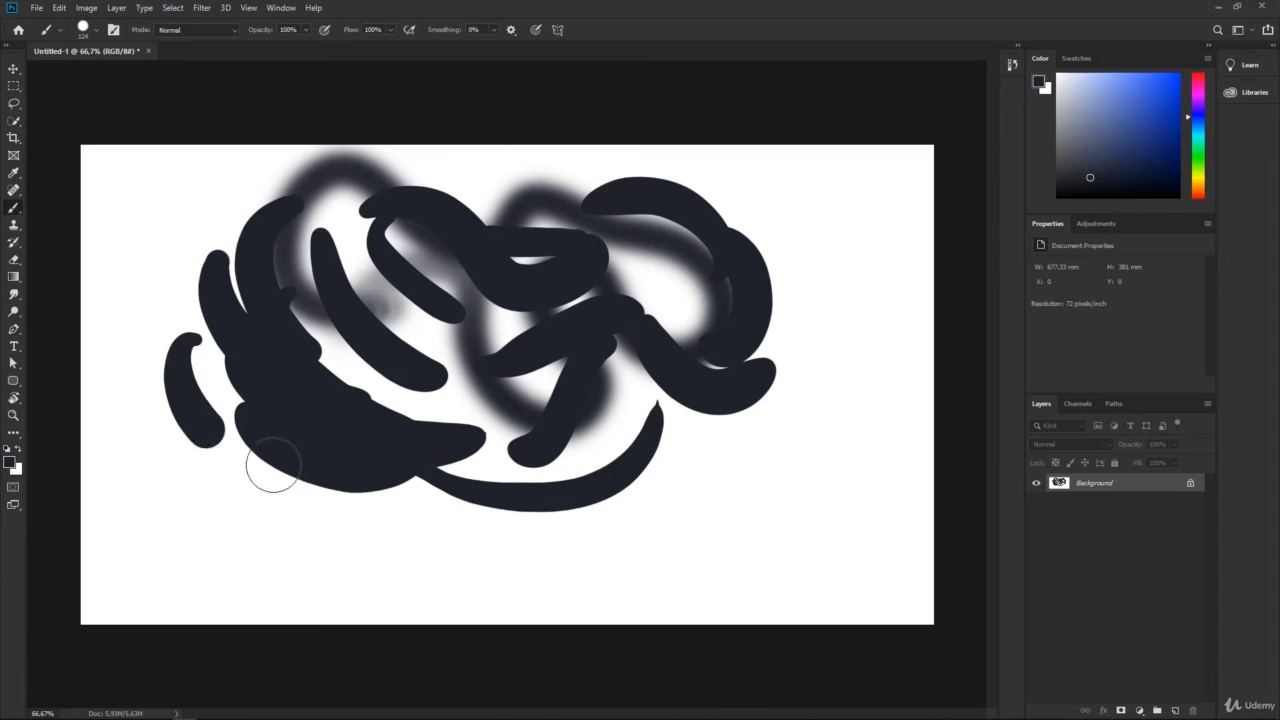
drag(276, 470, 596, 444)
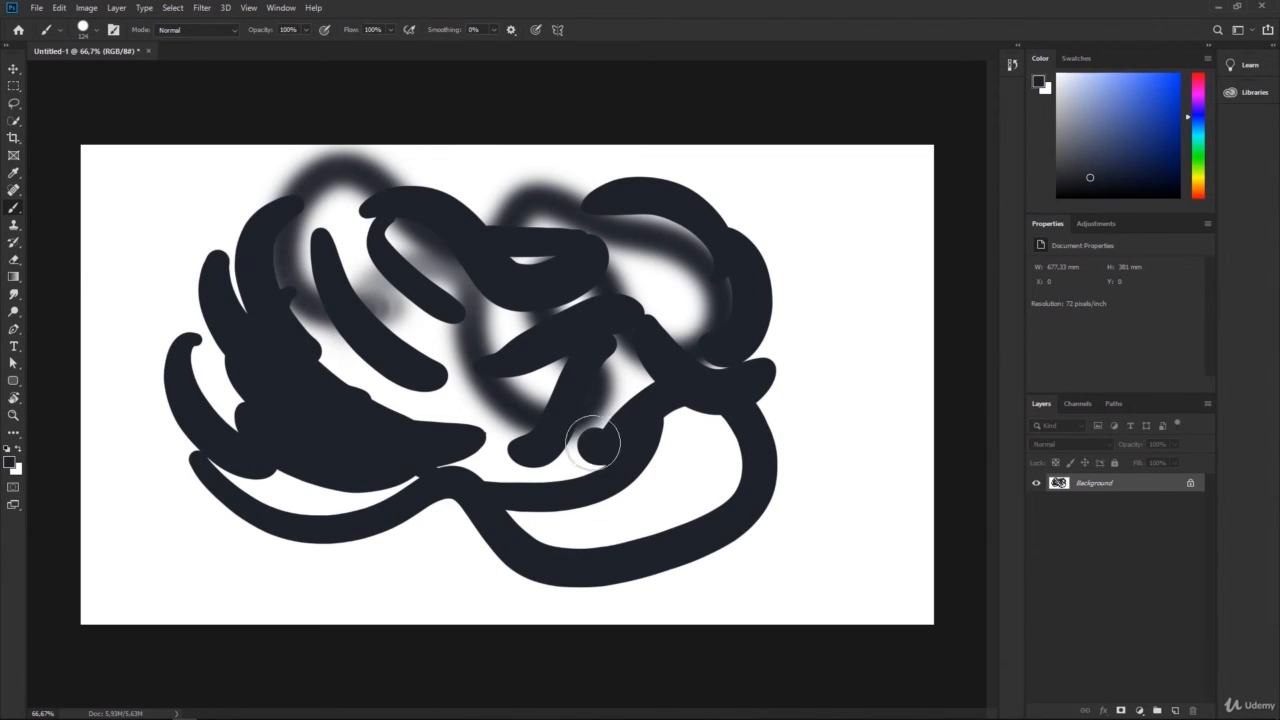